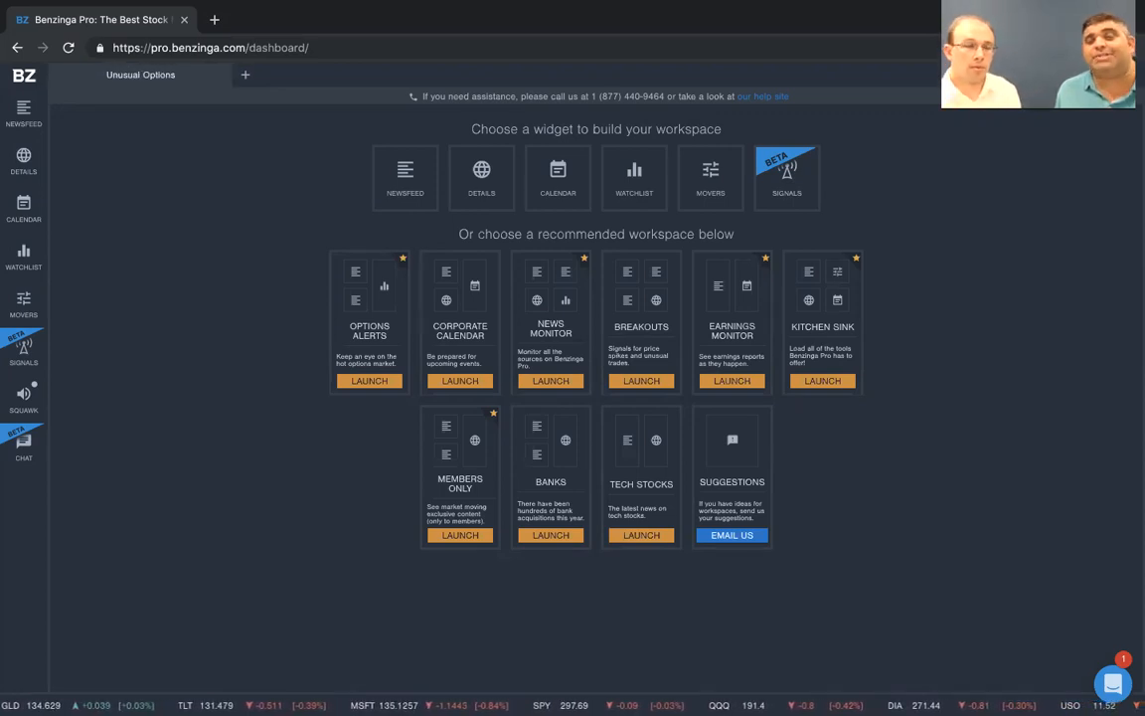
mouse_move(275, 254)
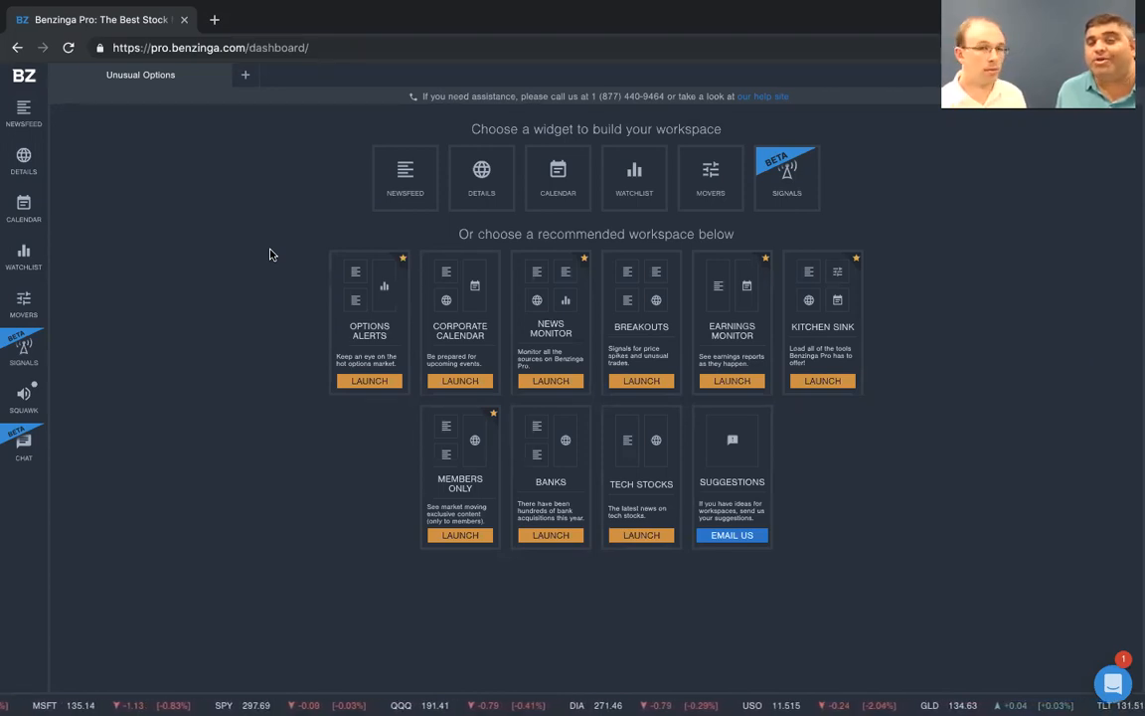
Step: Add a live Newsfeed widget to the Unusual Options workspace
left_click(406, 177)
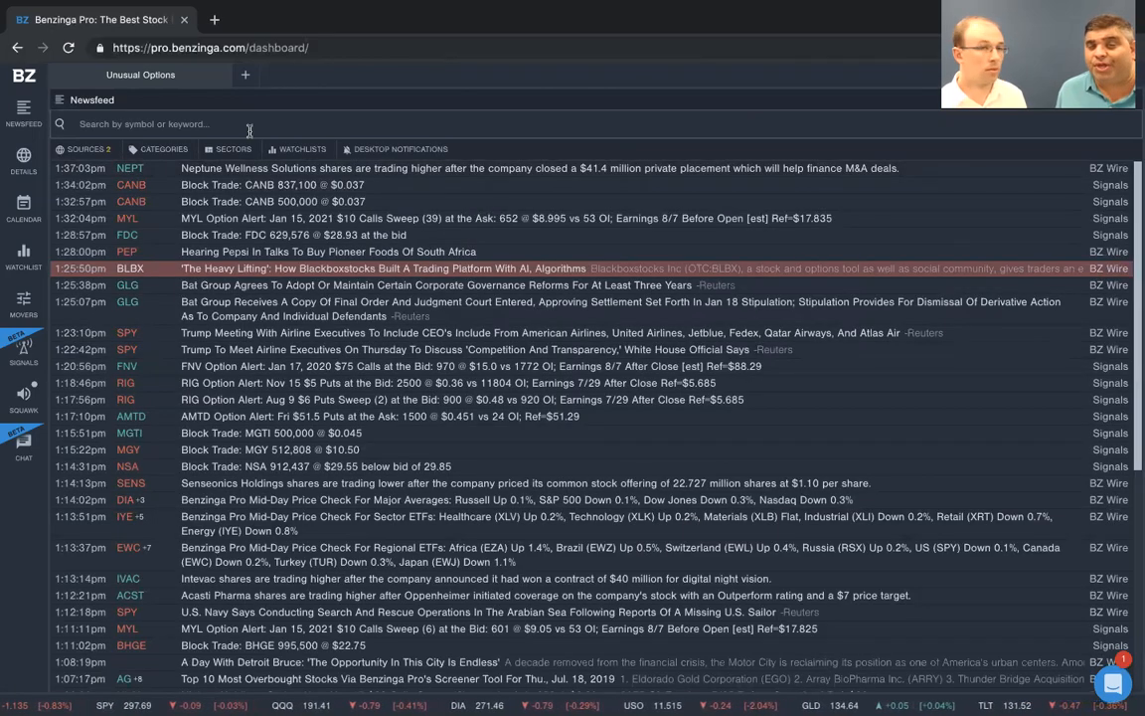
mouse_move(632, 354)
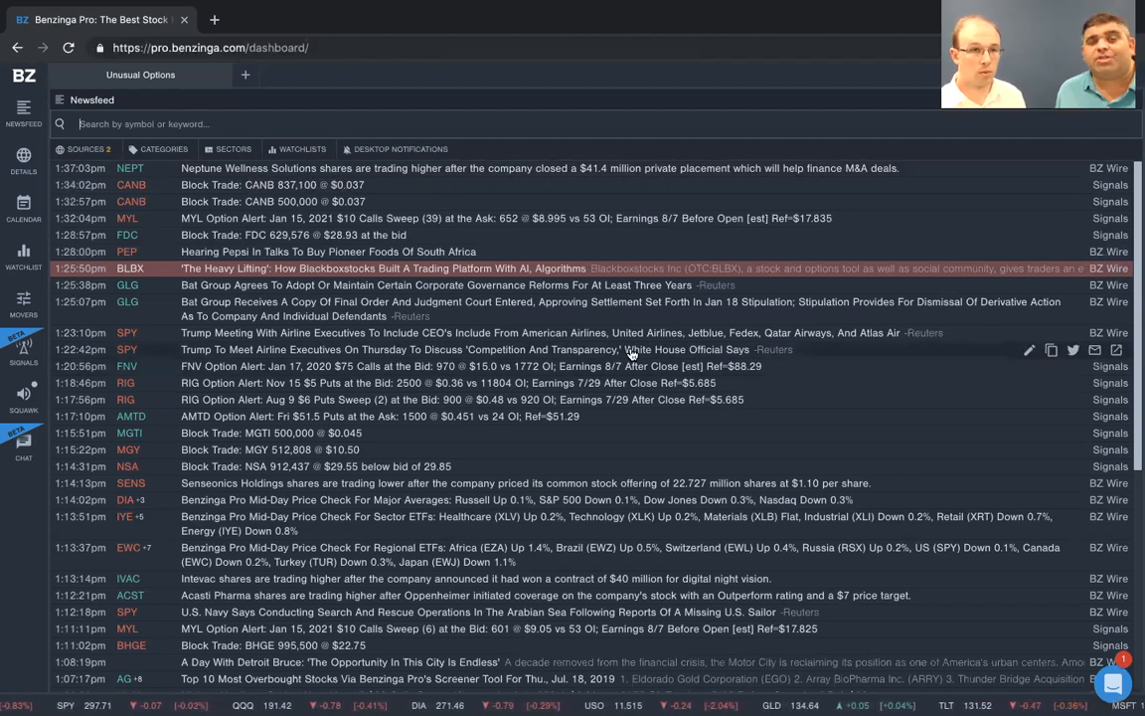
Step: Restrict the newsfeed sources to Benzinga Signals and Benzinga Wire and apply
left_click(84, 149)
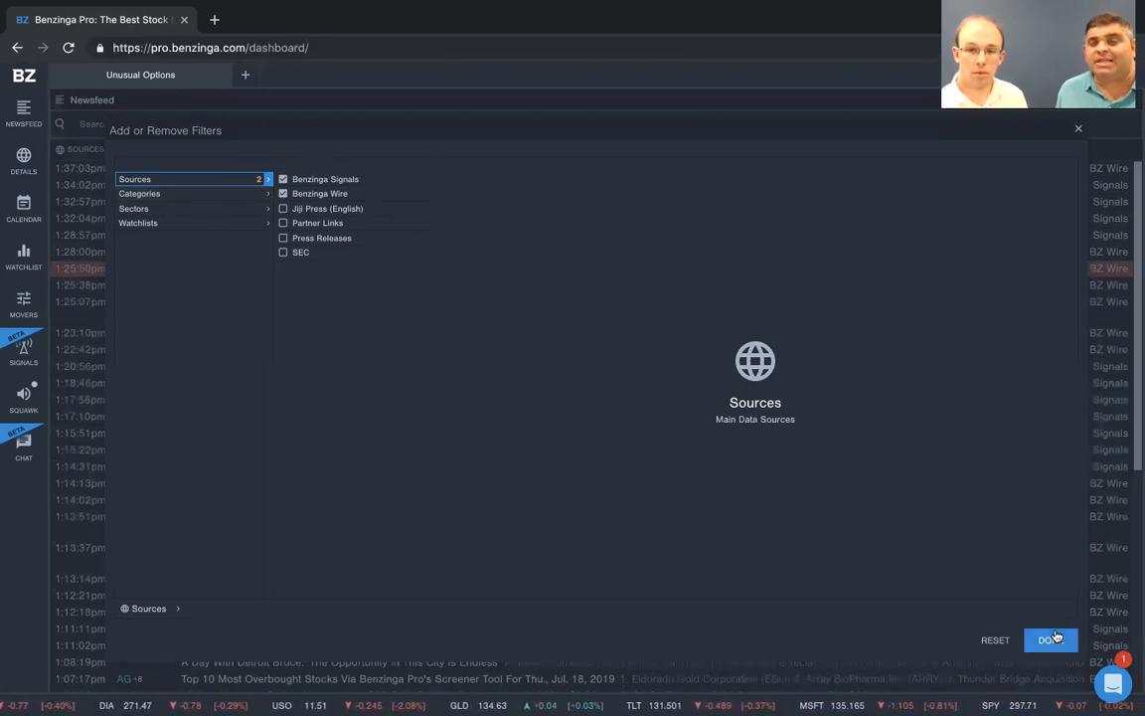
left_click(1050, 641)
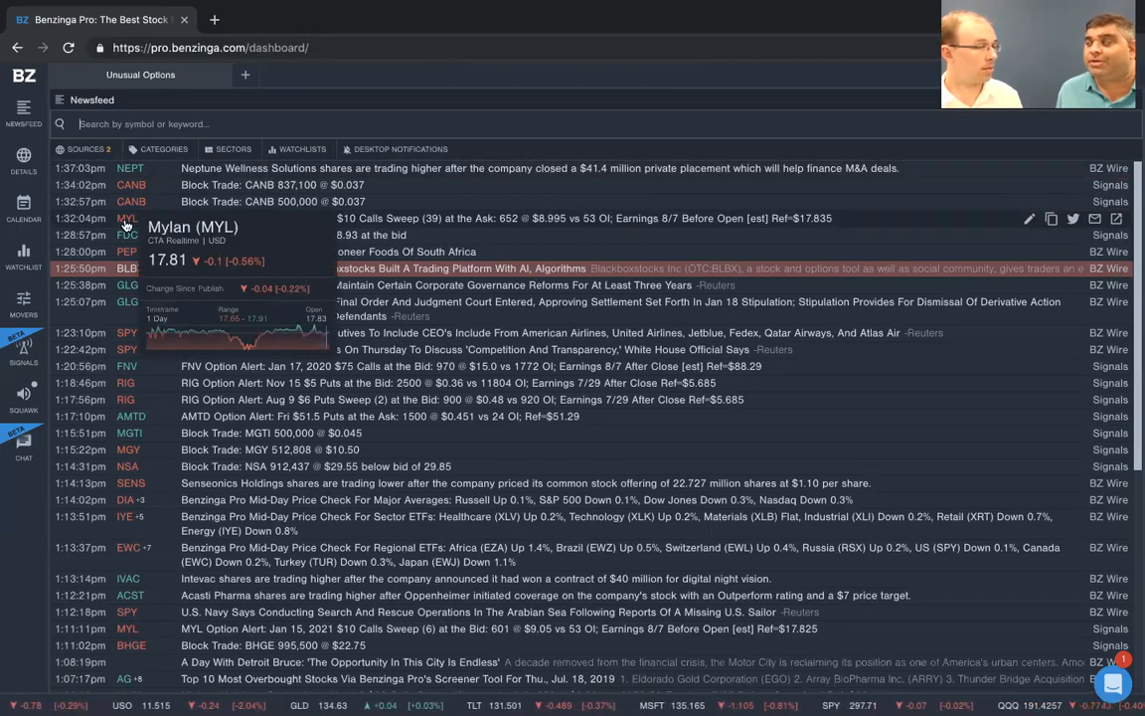
Step: Filter the newsfeed by the keyword 'option', dropping the stray OPMG symbol
type("option")
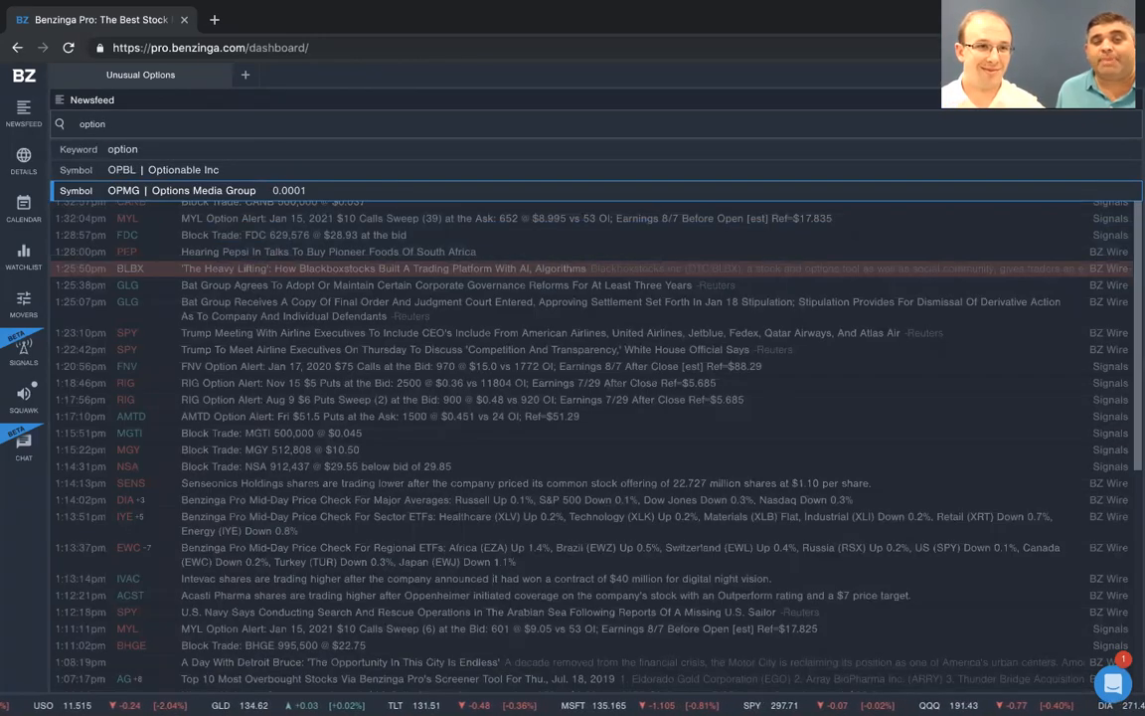
left_click(203, 191)
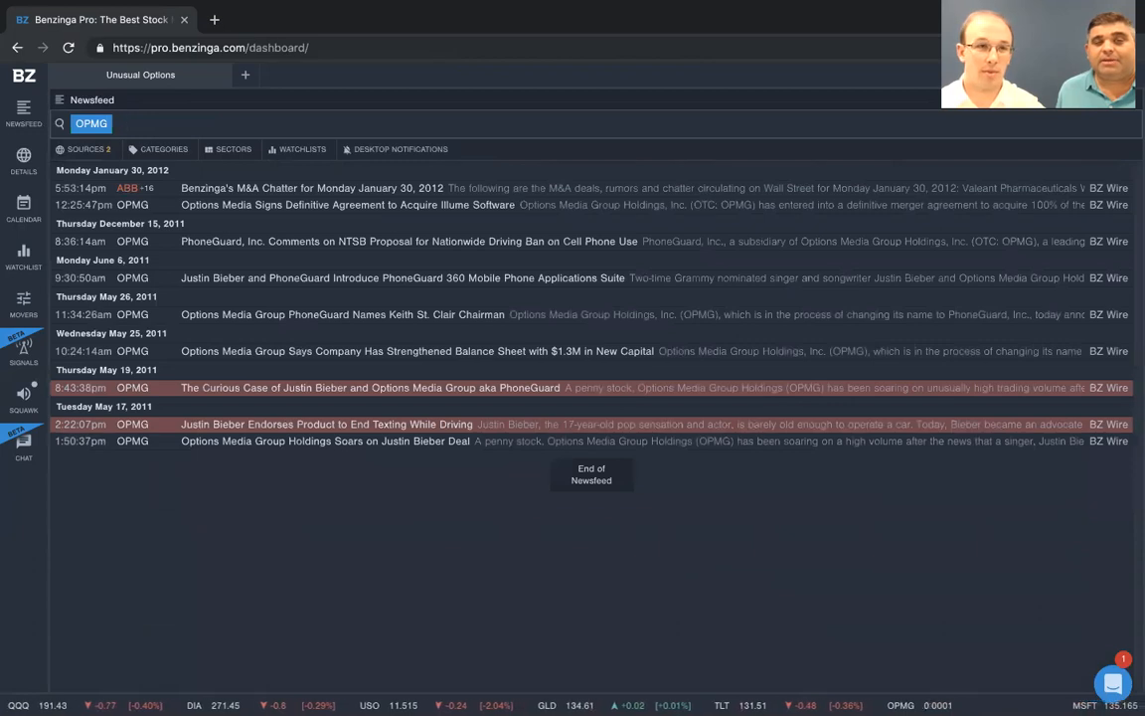
type("option")
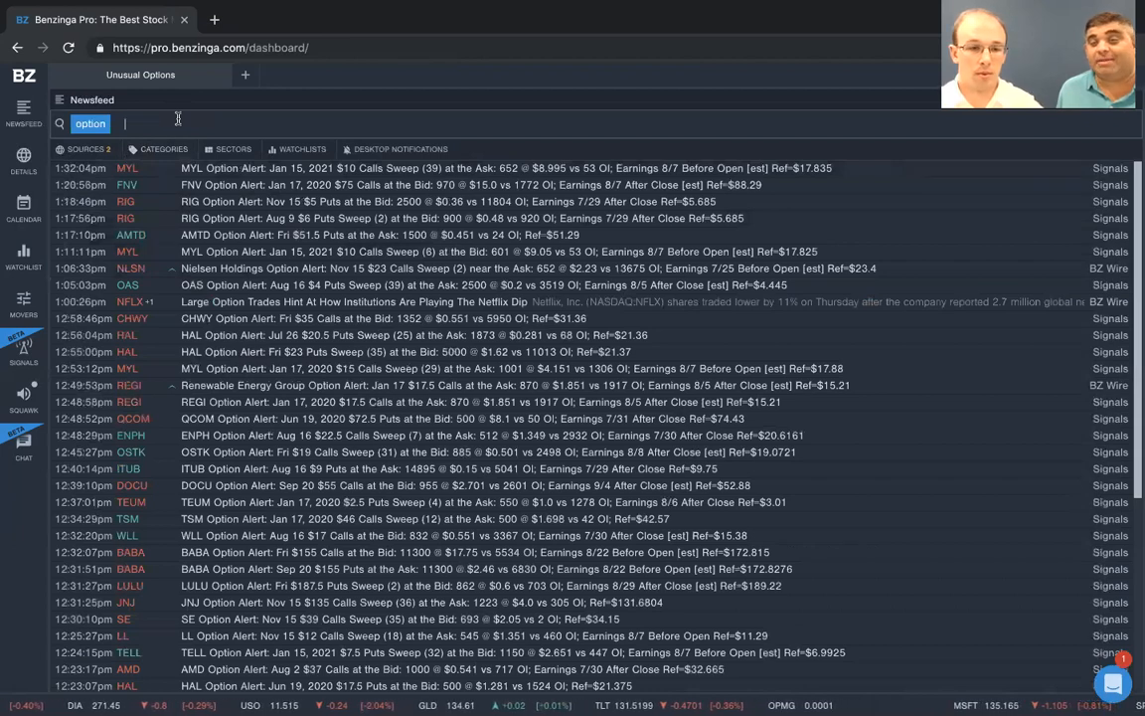
Step: Add 'sweep' as a second keyword and review the option sweep alerts listed
type("sweep")
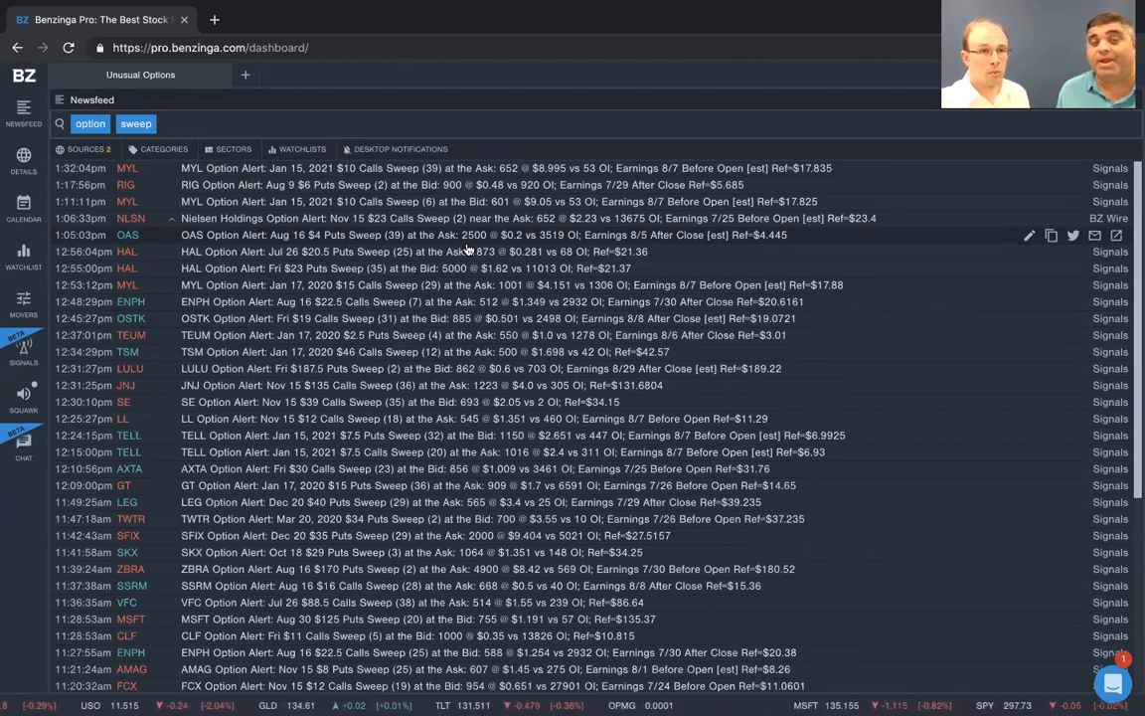
scroll("down", 3)
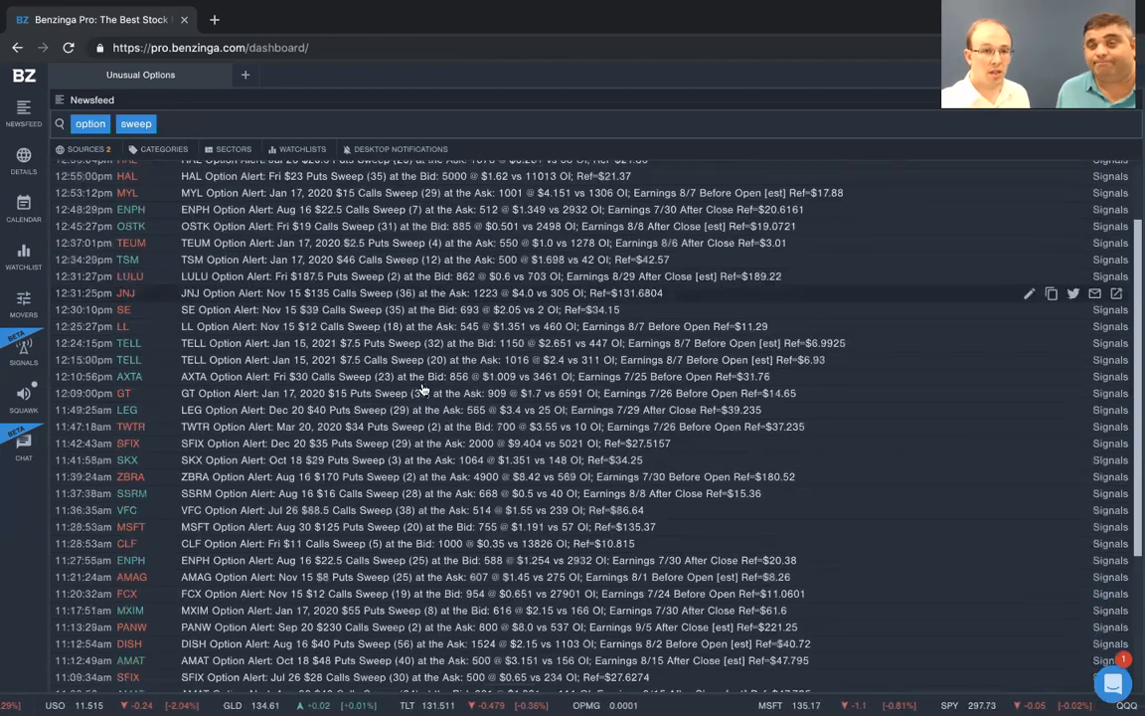